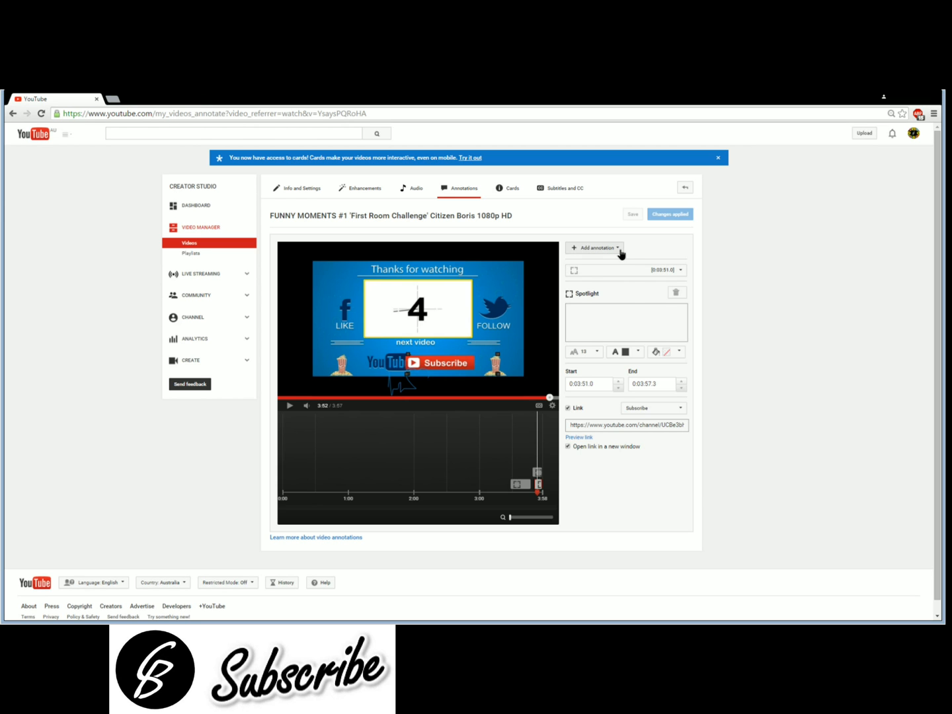
Add a Spotlight annotation from the annotation type list.
{"action": "left_click", "coordinate": [594, 248]}
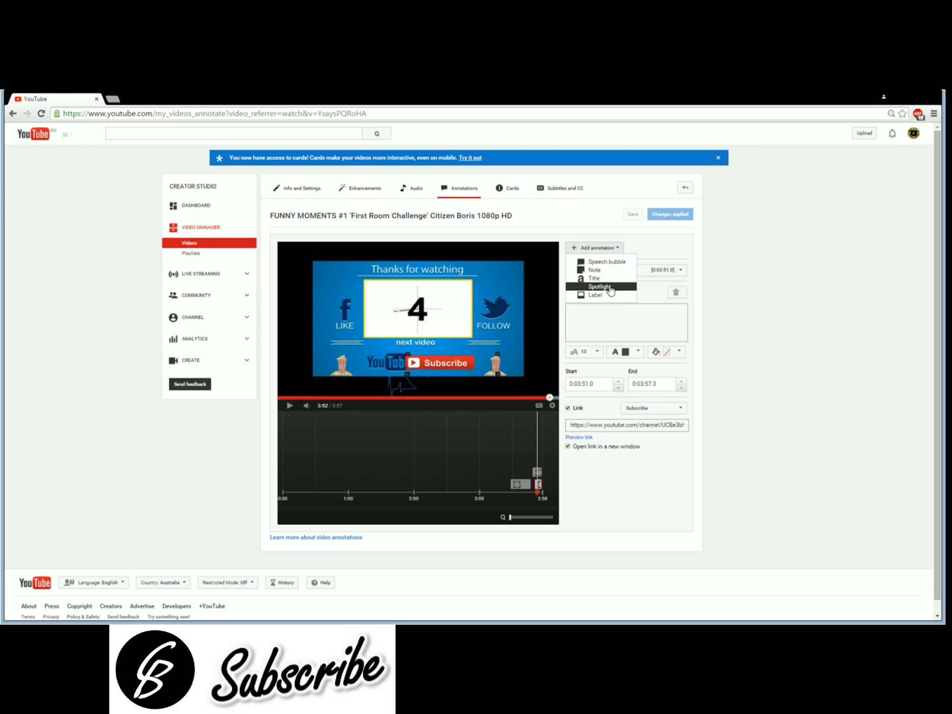
{"action": "left_click", "coordinate": [599, 286]}
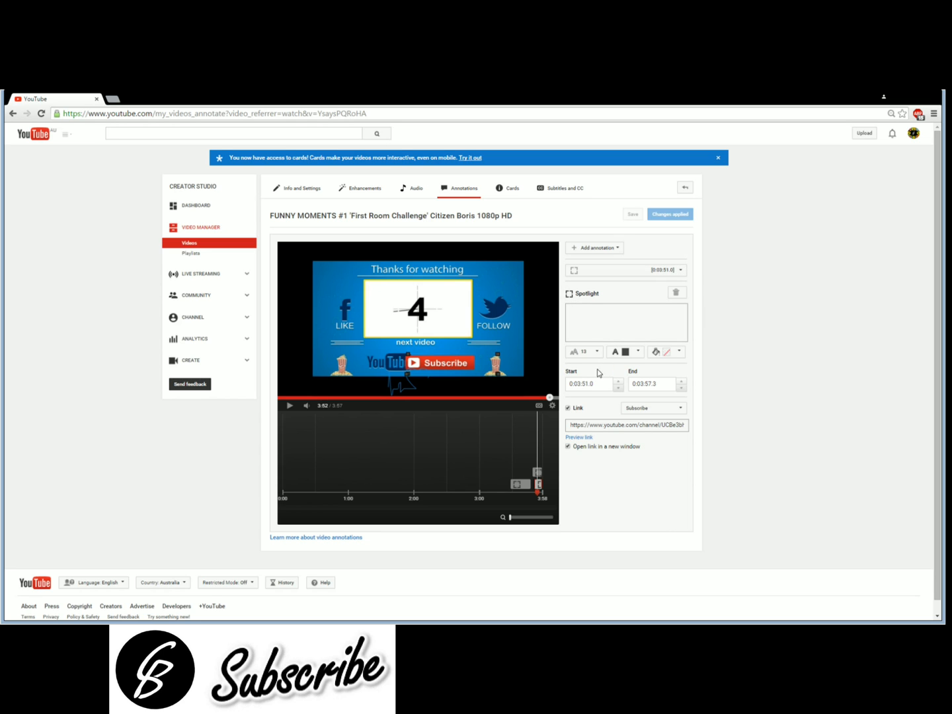
Enable linking on the spotlight, set link type to Subscribe, and enter 'Citizen'.
{"action": "left_click", "coordinate": [568, 408]}
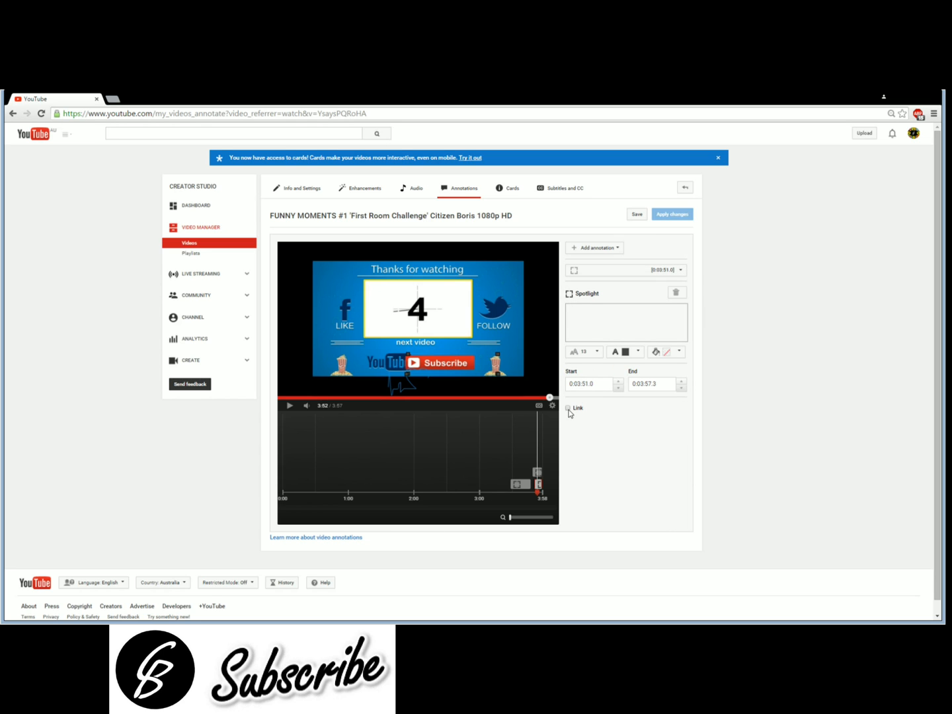
{"action": "left_click", "coordinate": [568, 408]}
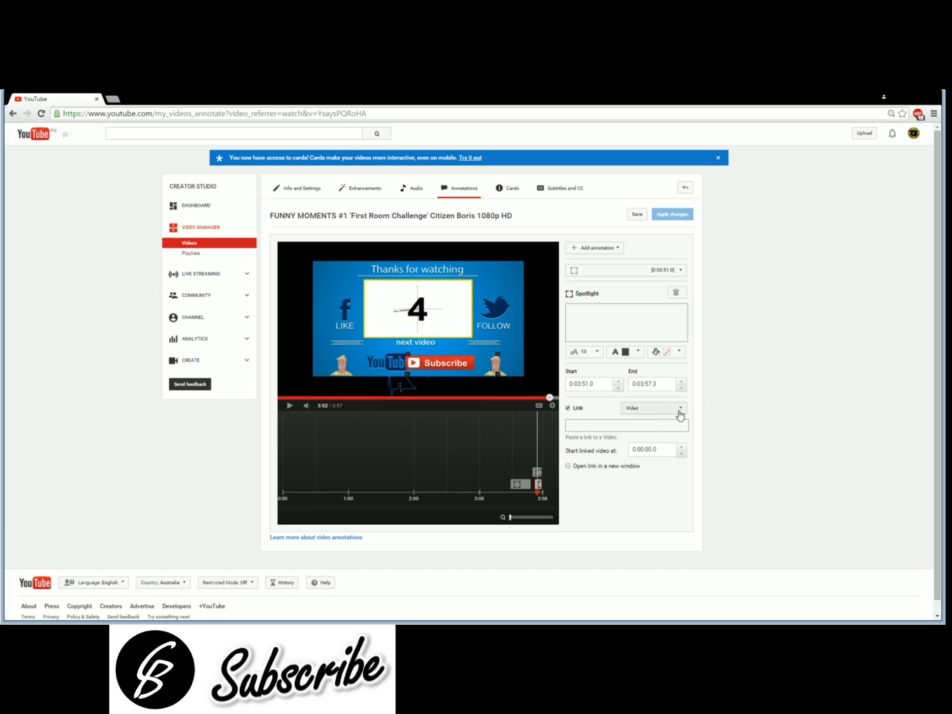
{"action": "left_click", "coordinate": [680, 408]}
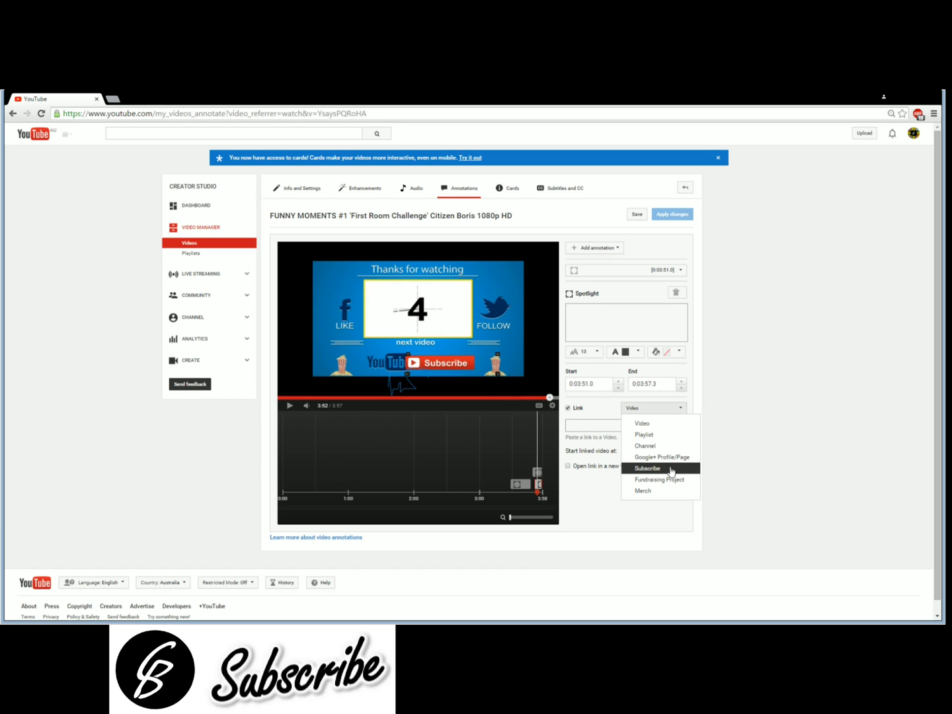
{"action": "left_click", "coordinate": [647, 468]}
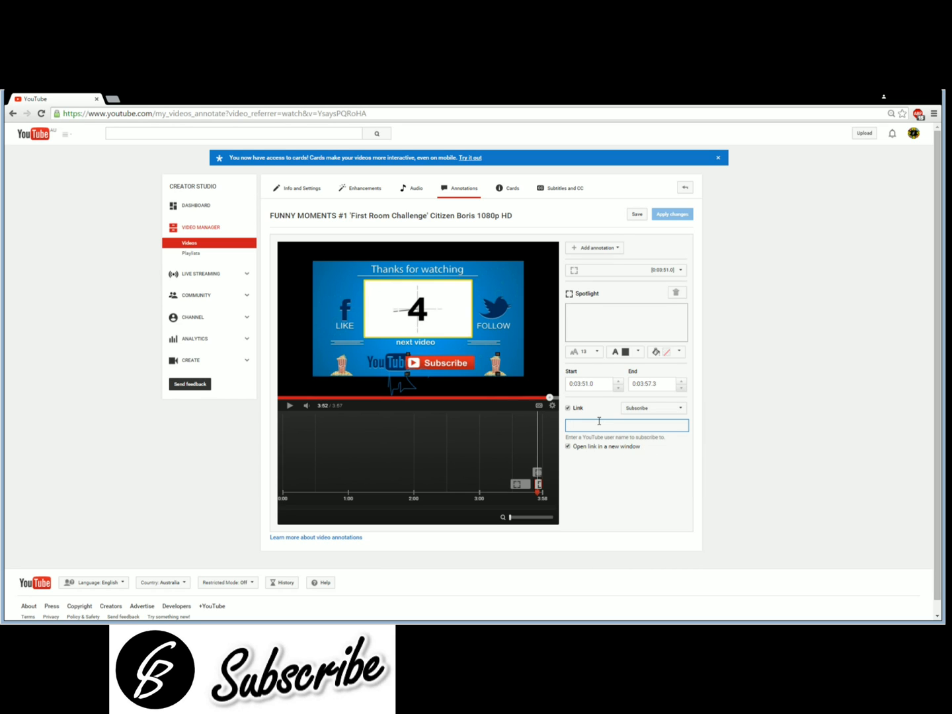
{"action": "type", "text": "Citizen Boris"}
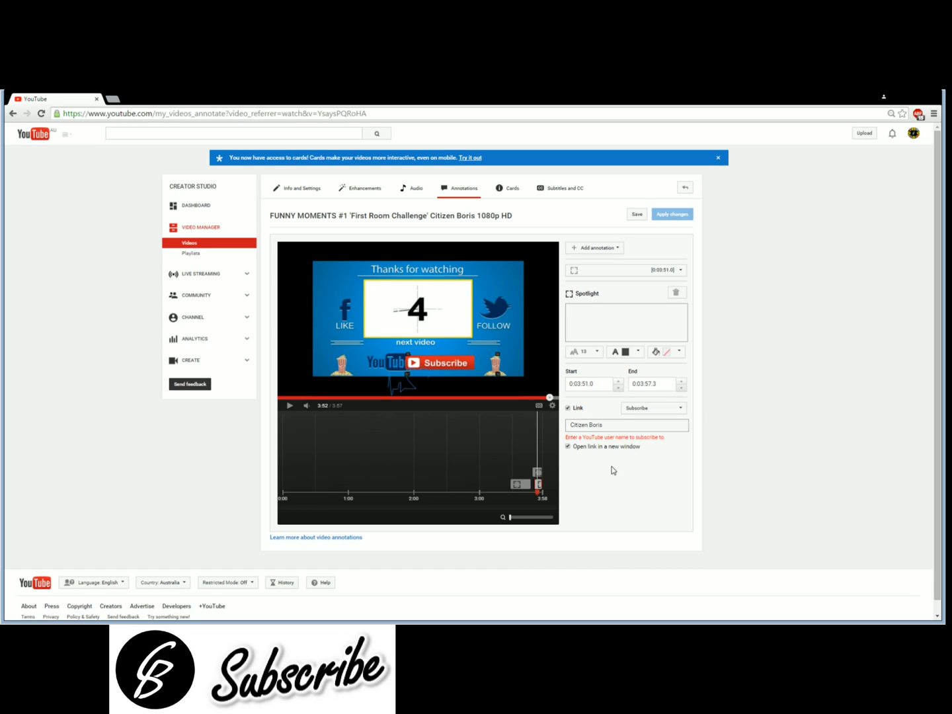
Clear the rejected channel name and bring up the YouTube guide menu.
{"action": "left_click", "coordinate": [588, 385]}
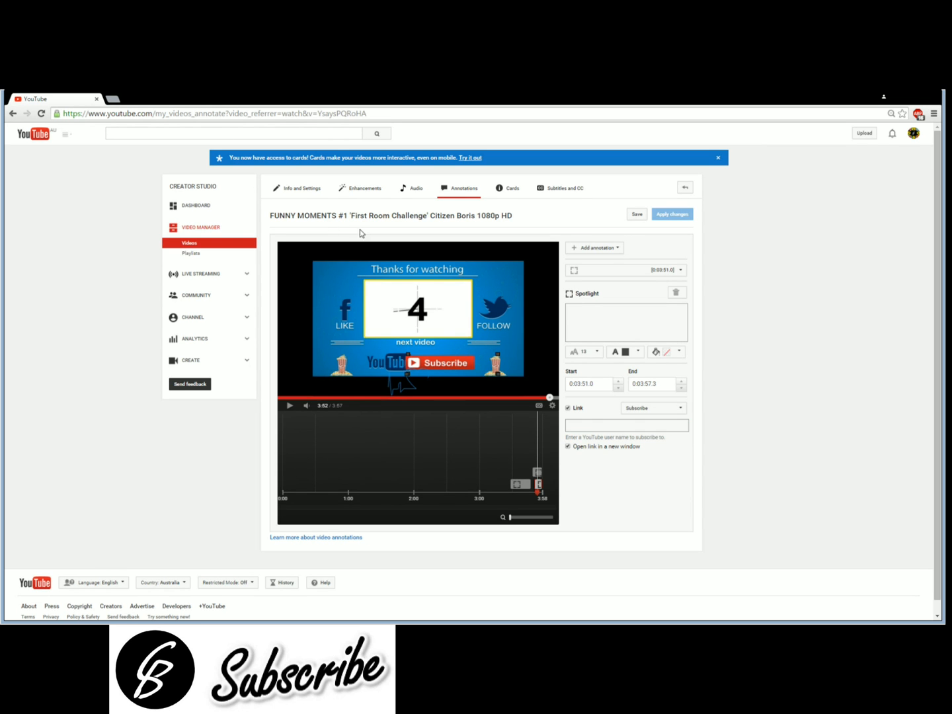
{"action": "left_click", "coordinate": [65, 134]}
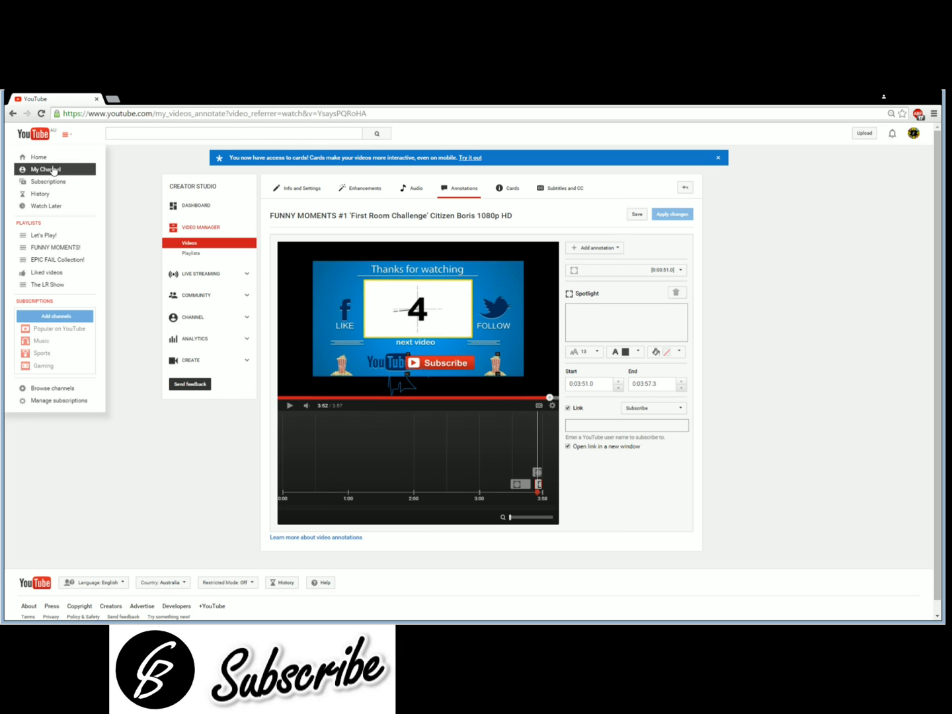
{"action": "mouse_move", "coordinate": [164, 177]}
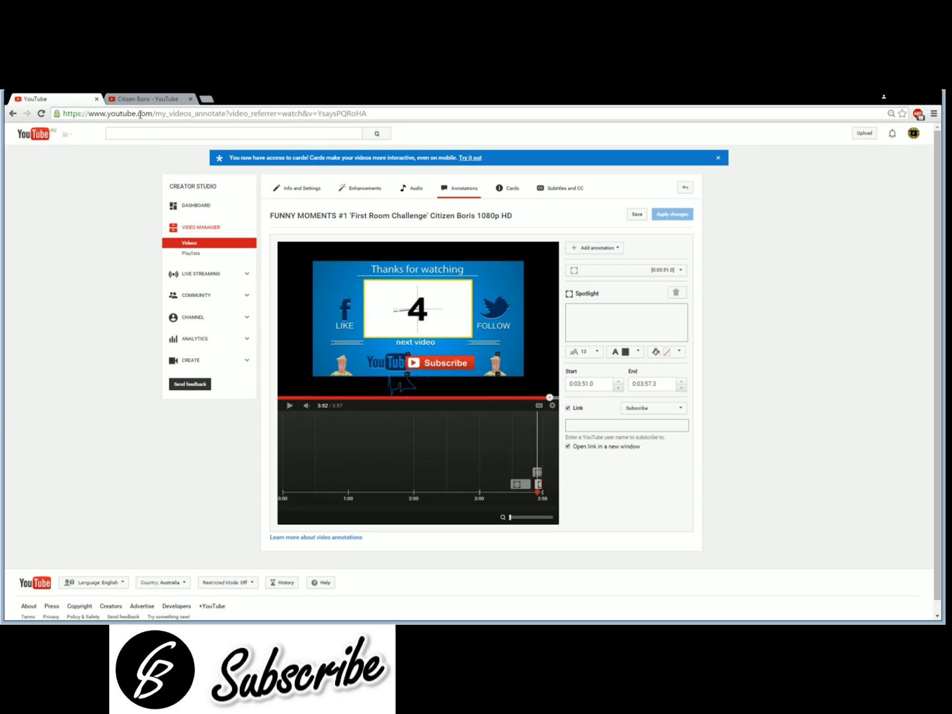
Select the Citizen Boris channel page's web address in the address bar.
{"action": "left_click", "coordinate": [145, 98]}
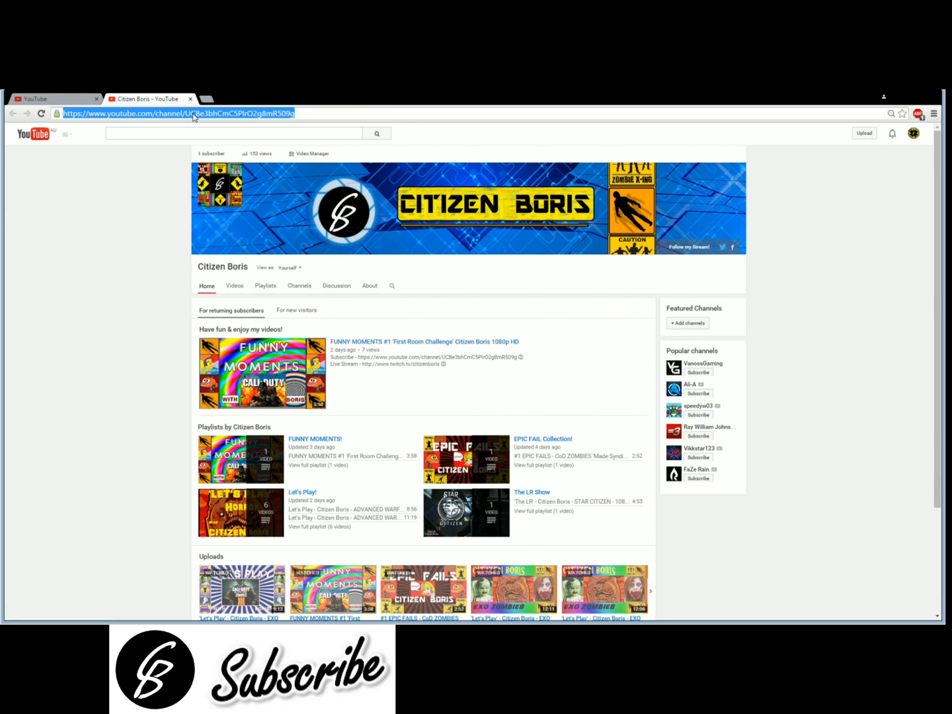
{"action": "mouse_move", "coordinate": [251, 155]}
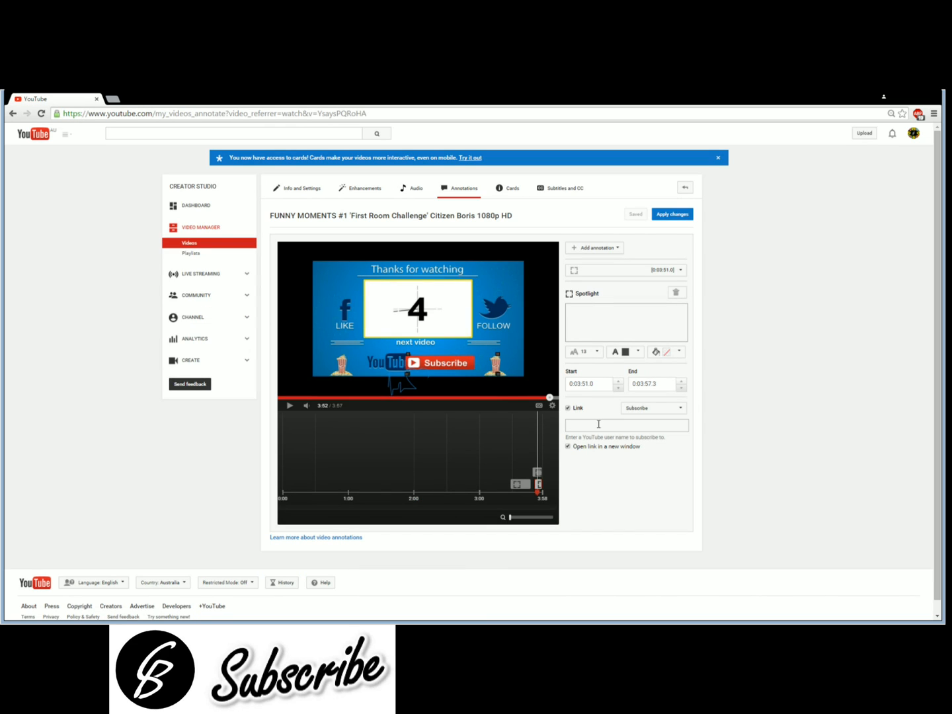
Paste the channel web address into the Subscribe link and preview it.
{"action": "left_click", "coordinate": [626, 424]}
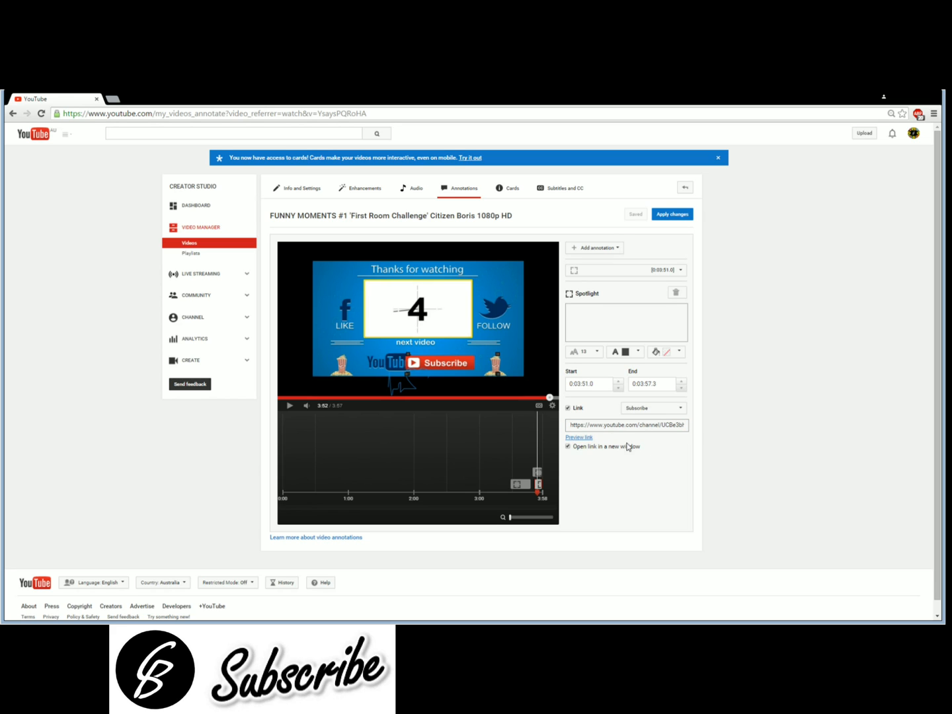
{"action": "left_click", "coordinate": [578, 437]}
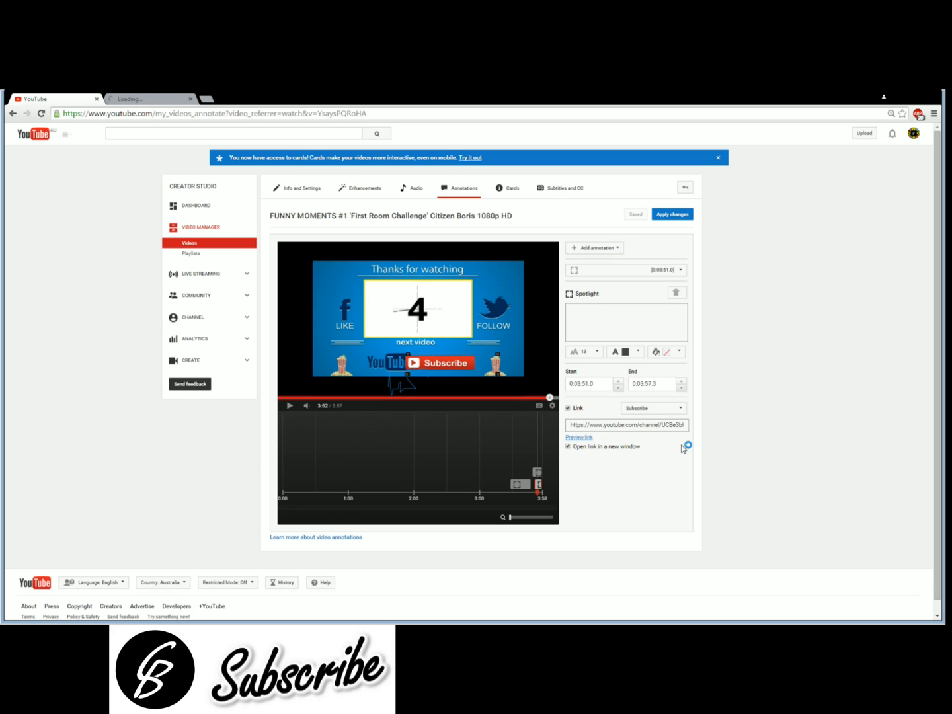